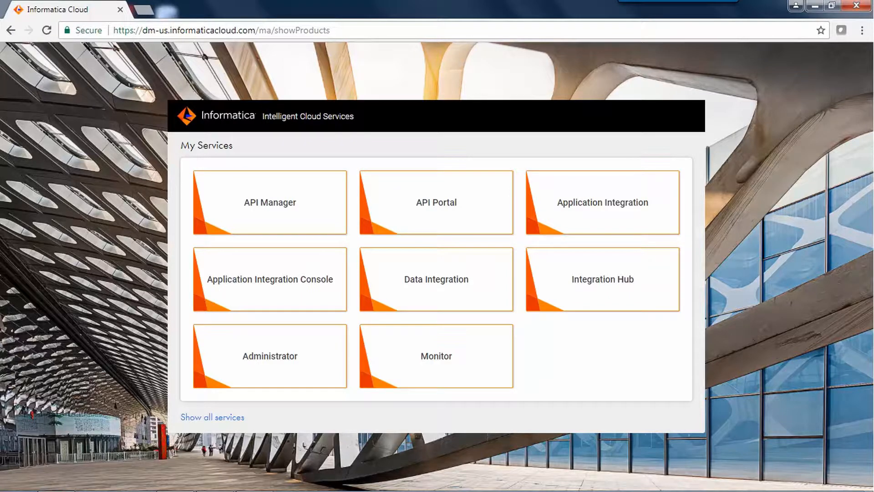
mouse_move(659, 339)
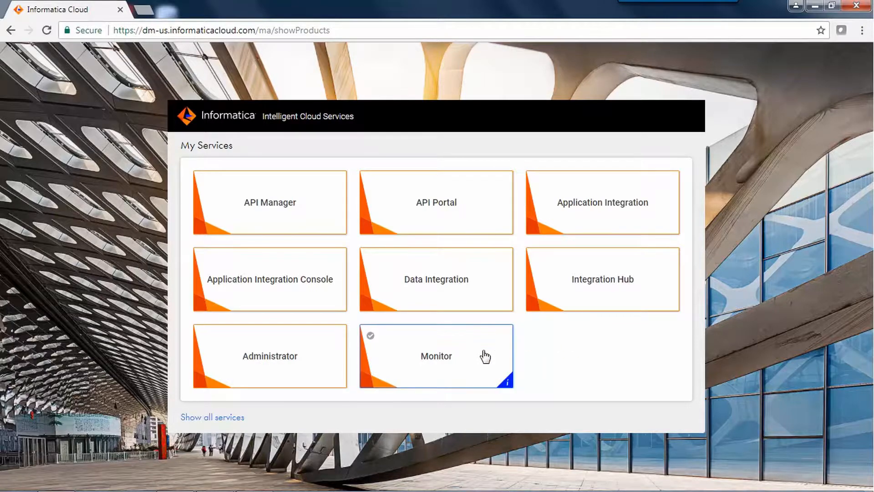
Launch the Monitor service from the My Services tiles to see the Jobs page
click(436, 356)
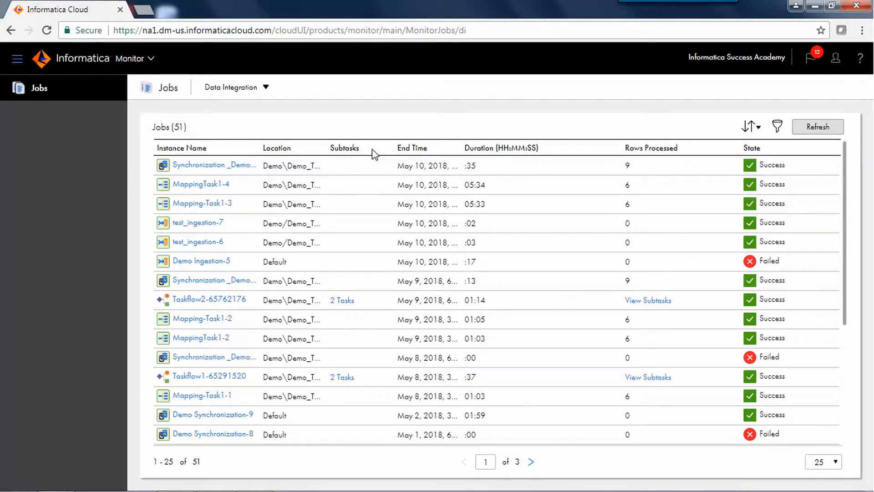
mouse_move(538, 150)
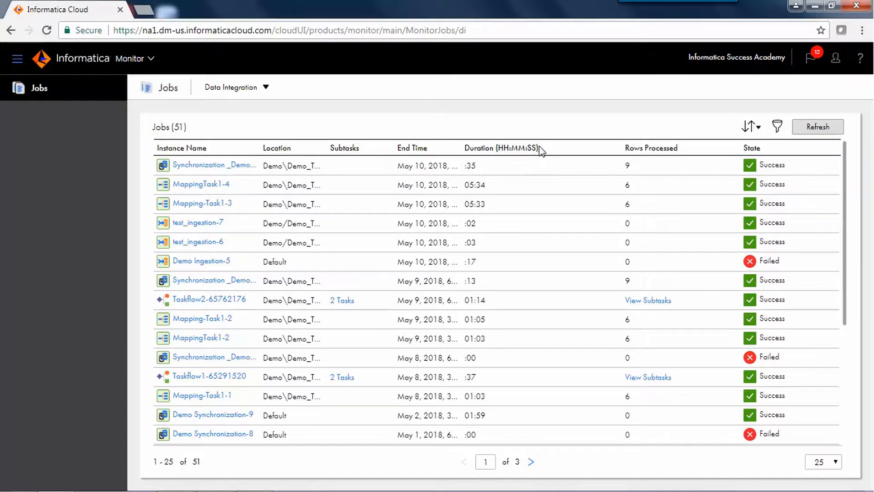
mouse_move(592, 152)
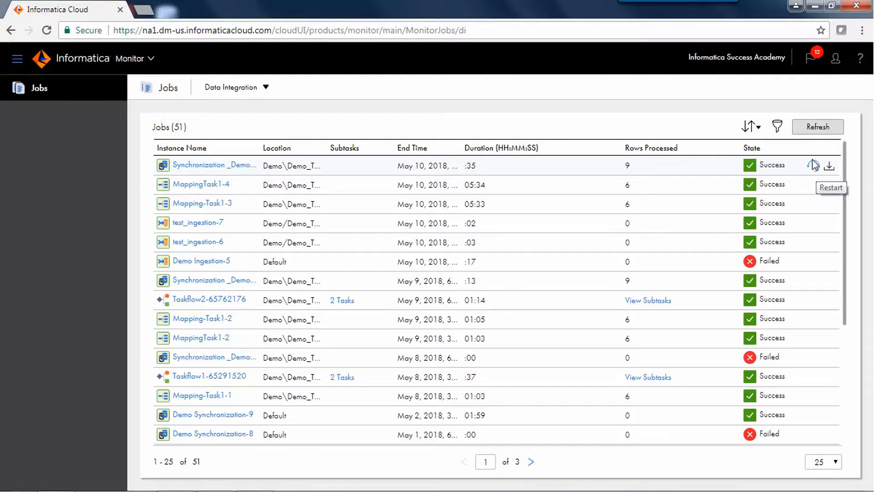
mouse_move(829, 171)
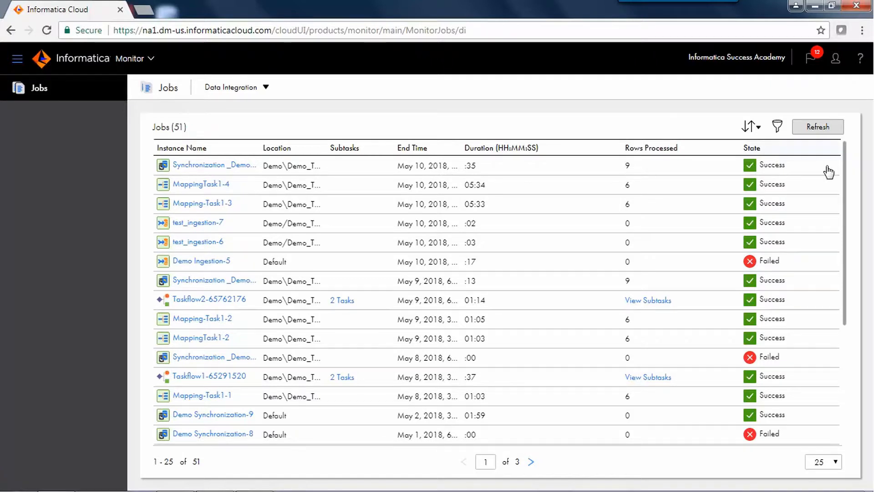
Reveal the job sort fields, including Start Time, Duration, Started By and Error Message
click(750, 126)
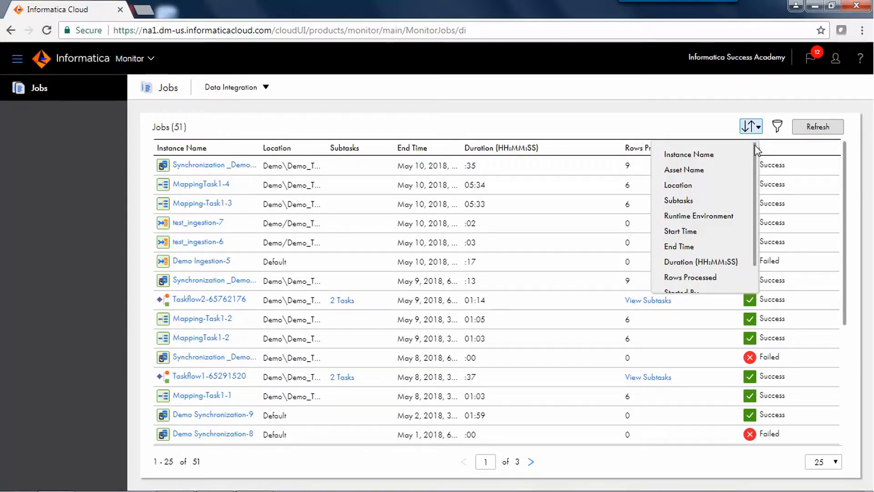
scroll(down, 3)
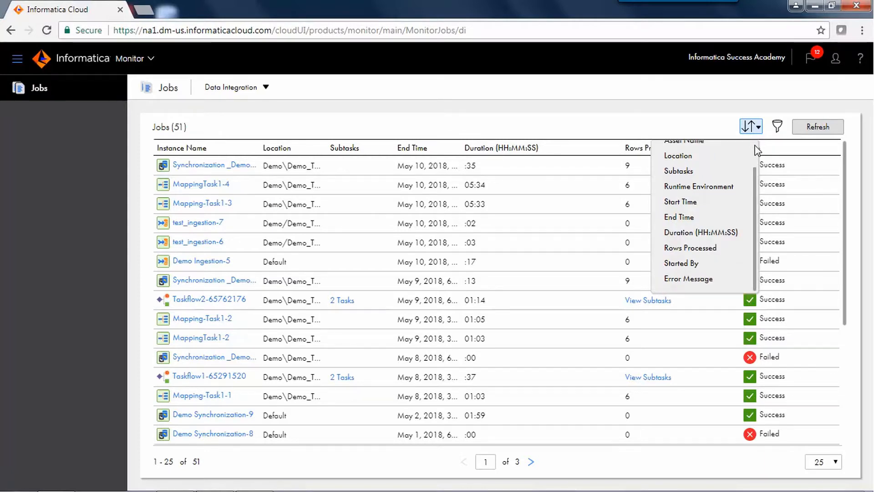
mouse_move(762, 150)
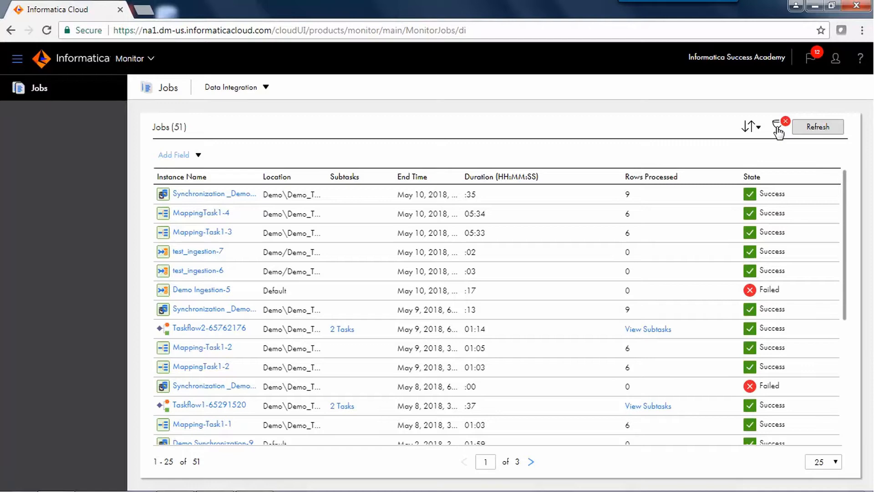
mouse_move(214, 193)
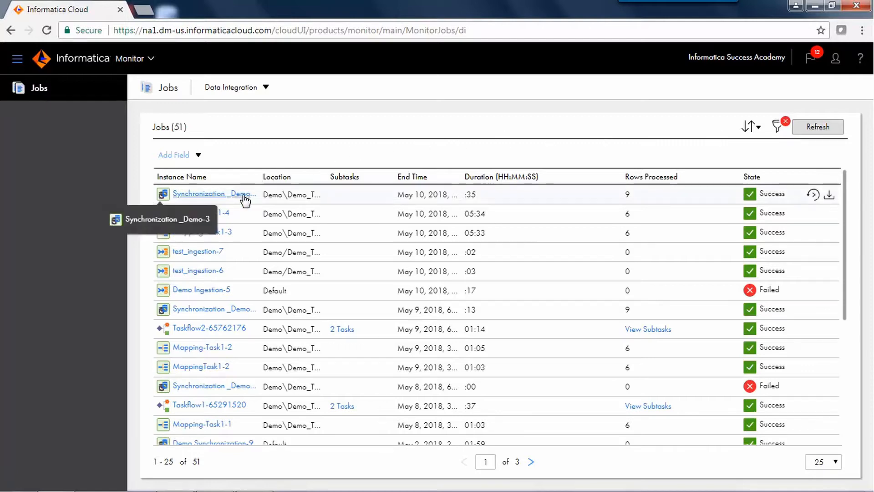
View the Synchronization _Demo-3 run's properties: succeeded, 9 rows, 35 seconds
click(213, 193)
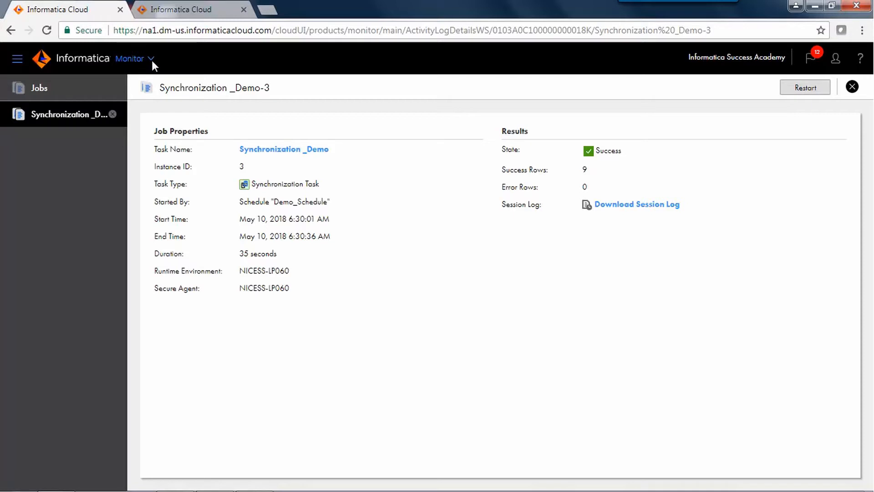
Switch from Monitor to Data Integration and show its My Jobs list of 31 runs
click(152, 58)
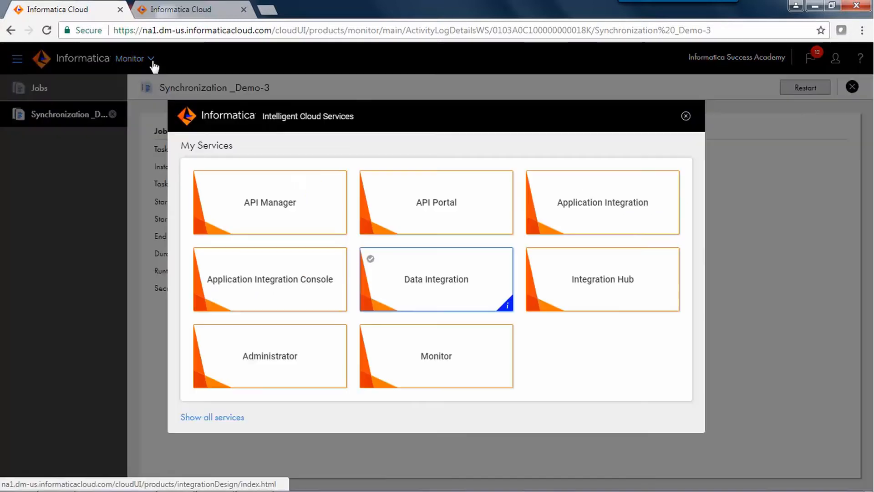
mouse_move(413, 202)
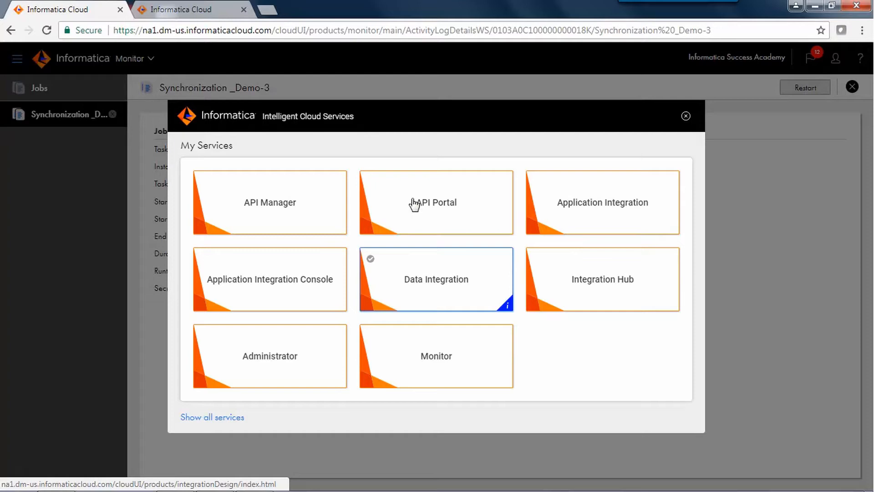
click(436, 279)
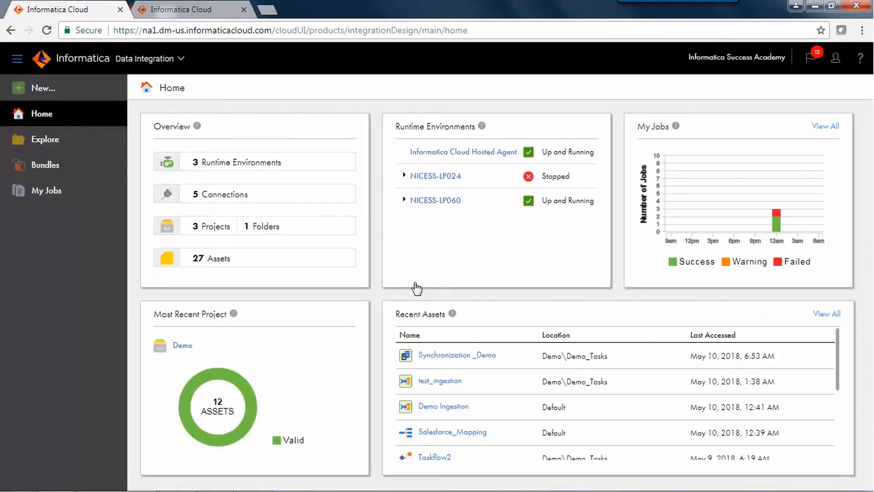
mouse_move(80, 222)
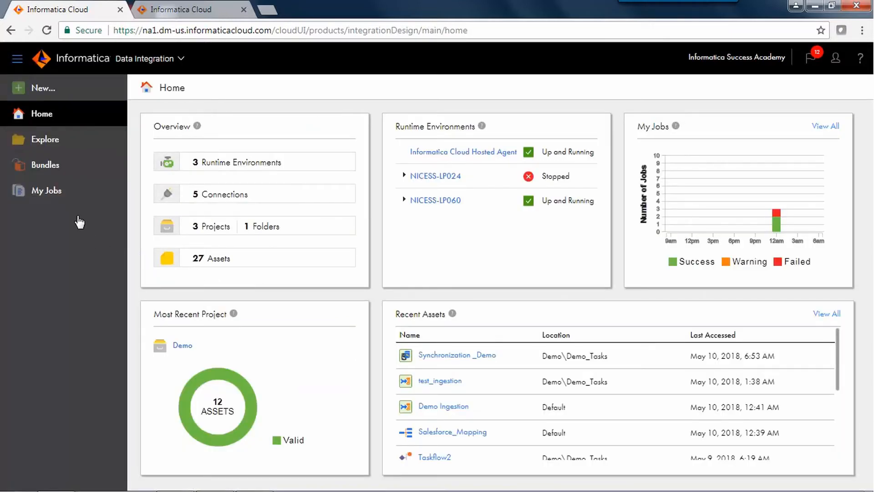
click(46, 190)
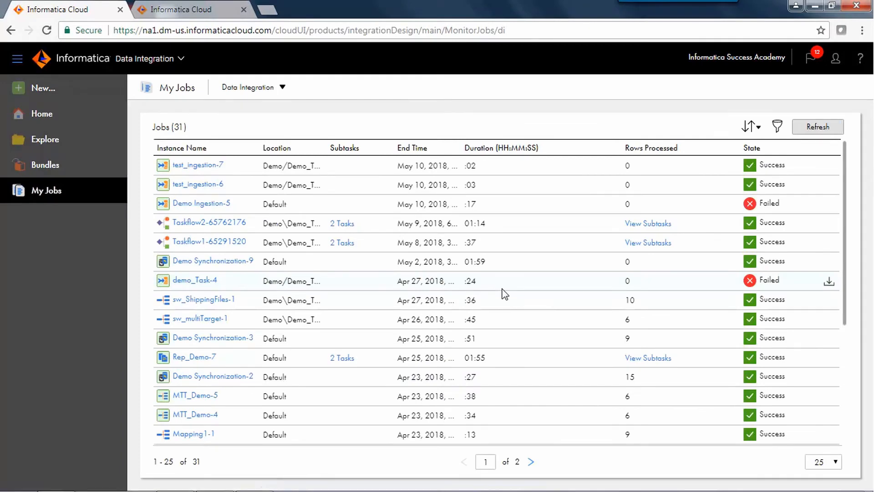
mouse_move(415, 467)
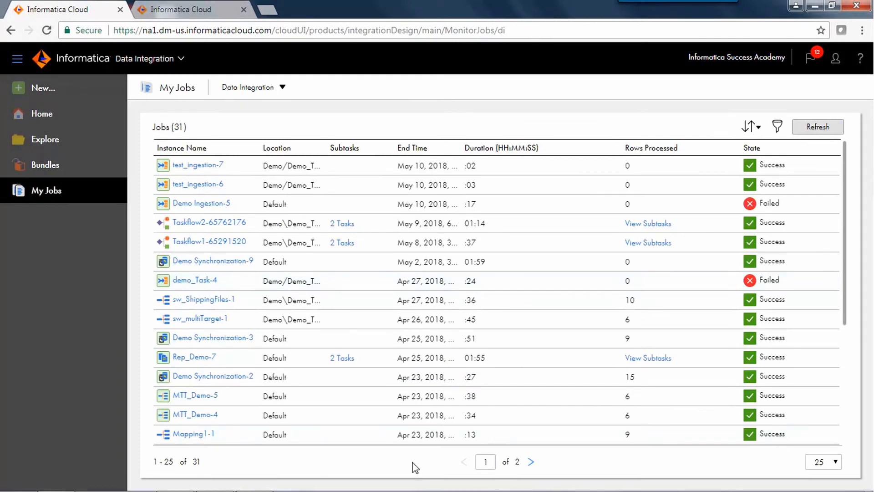